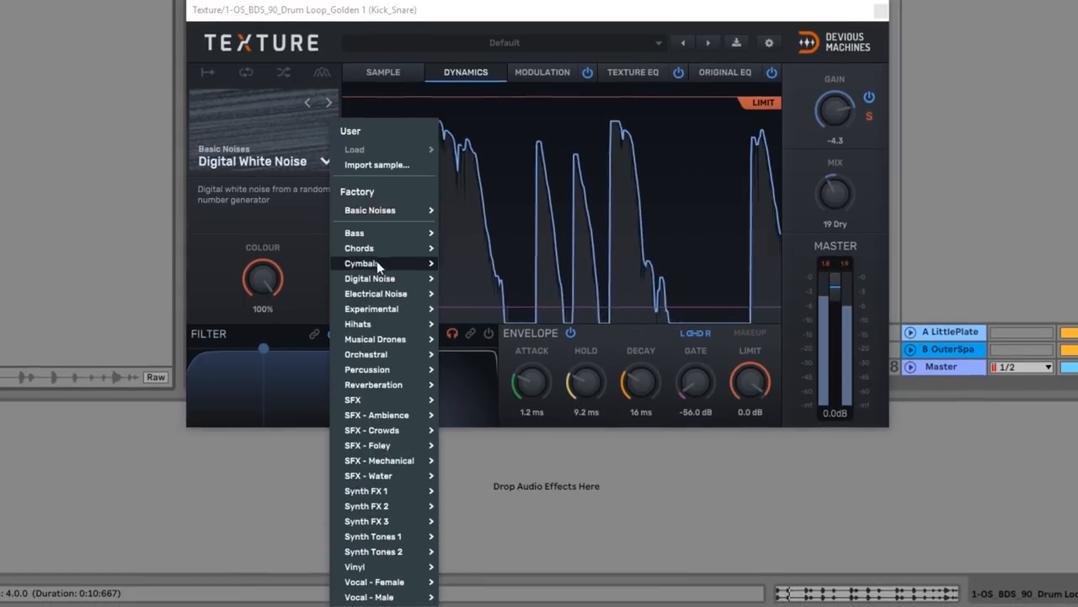
mouse_move(367, 399)
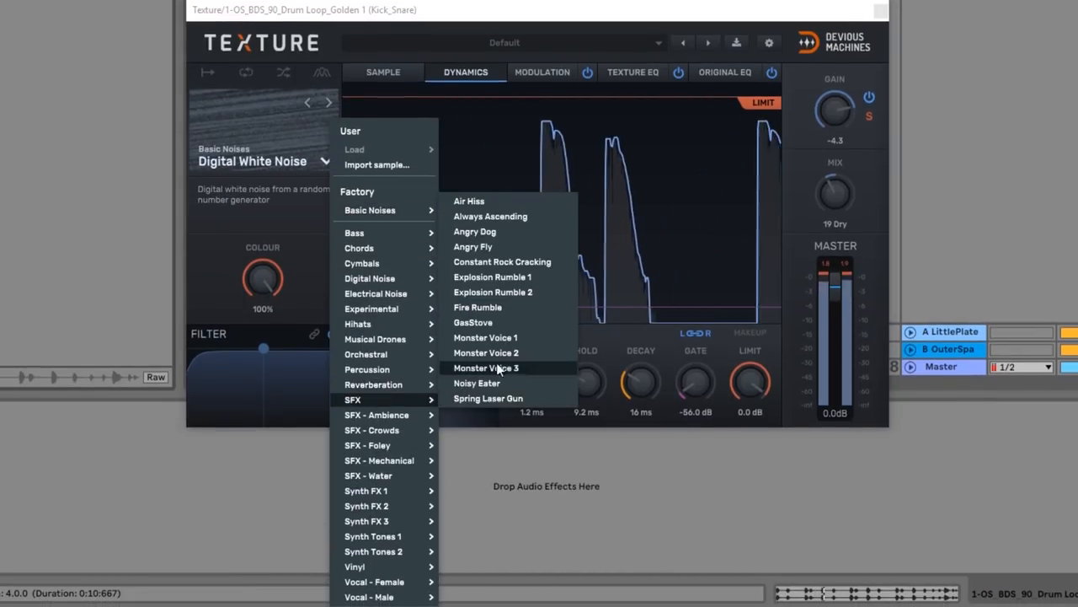
Load the SFX > Constant Rock Cracking texture, then close the plugin window.
left_click(502, 261)
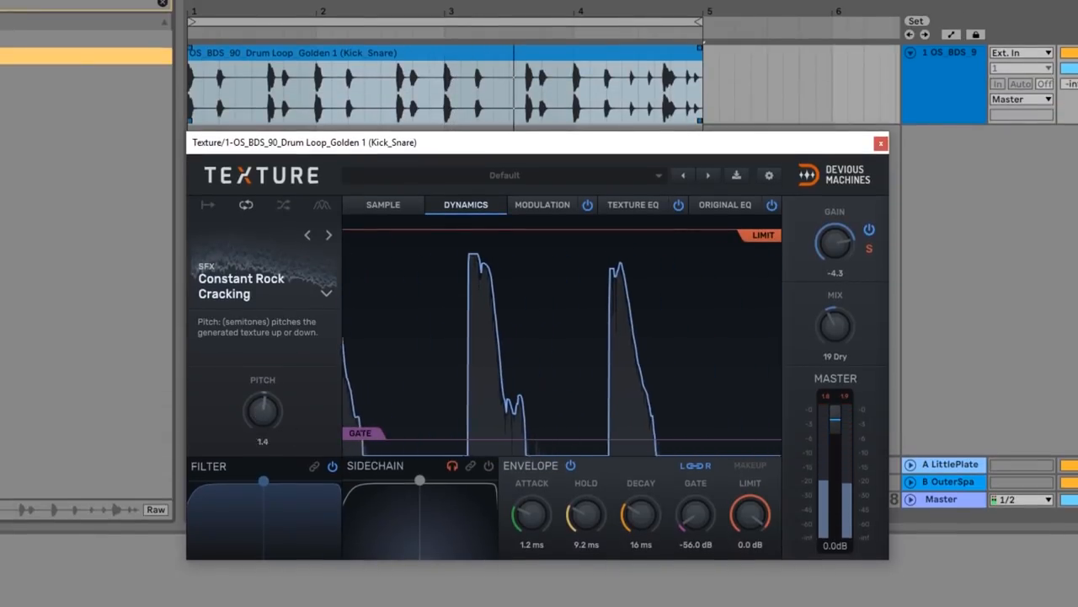
left_click(880, 141)
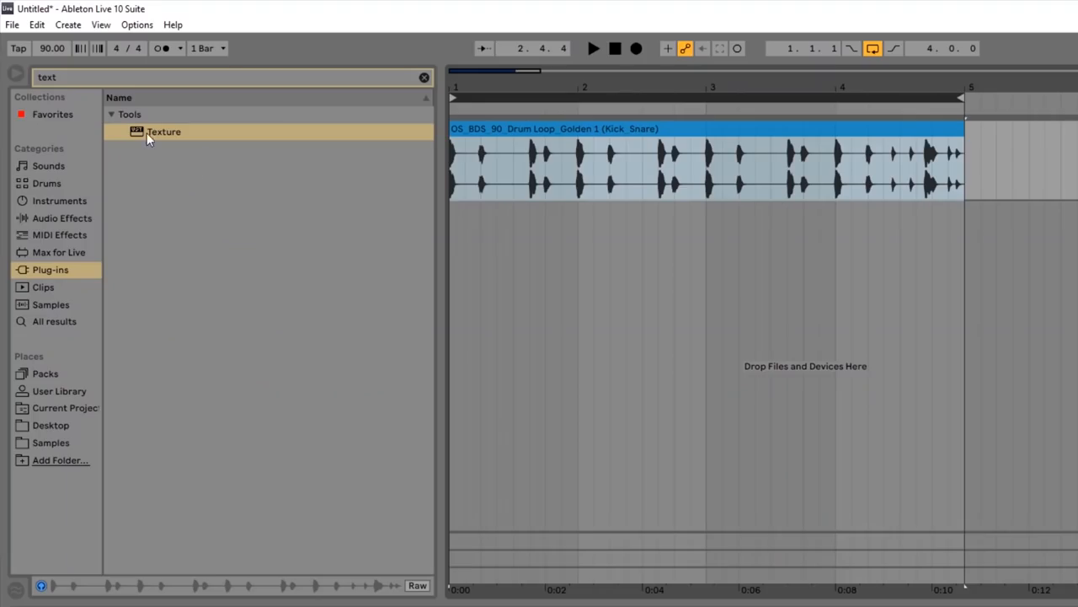
Add Texture to the drum-loop track with the Claves percussion texture and adjust dry/wet mix.
double_click(162, 131)
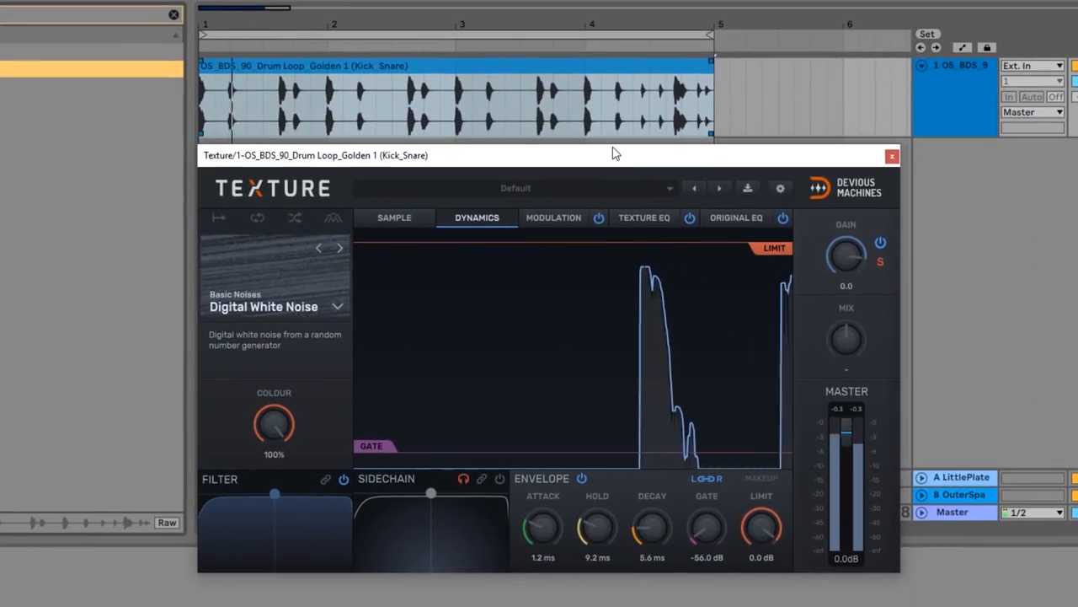
left_click_drag(651, 526, 651, 514)
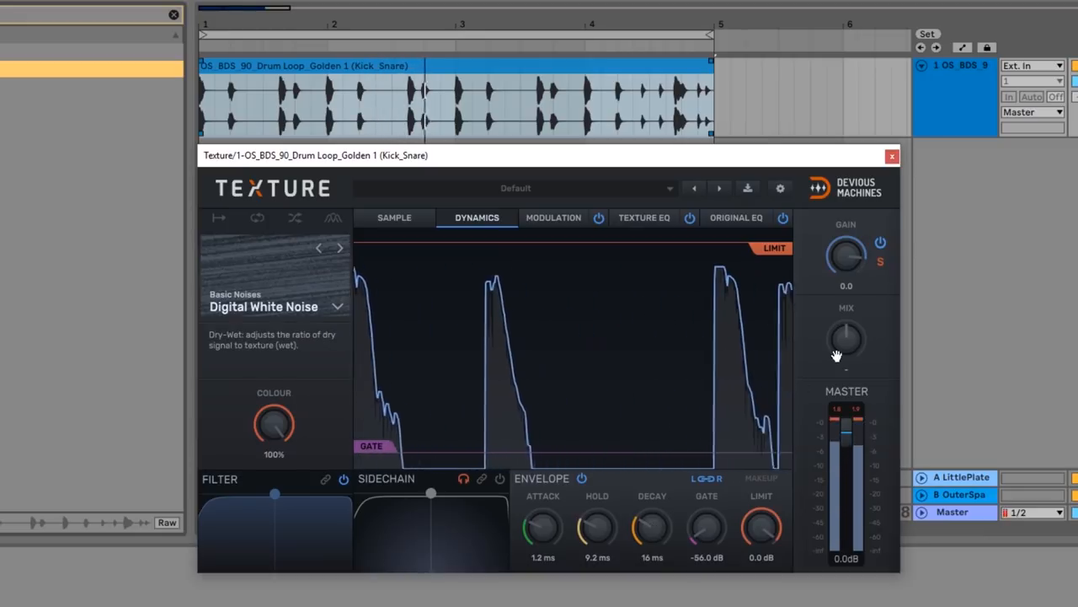
left_click_drag(846, 256, 845, 269)
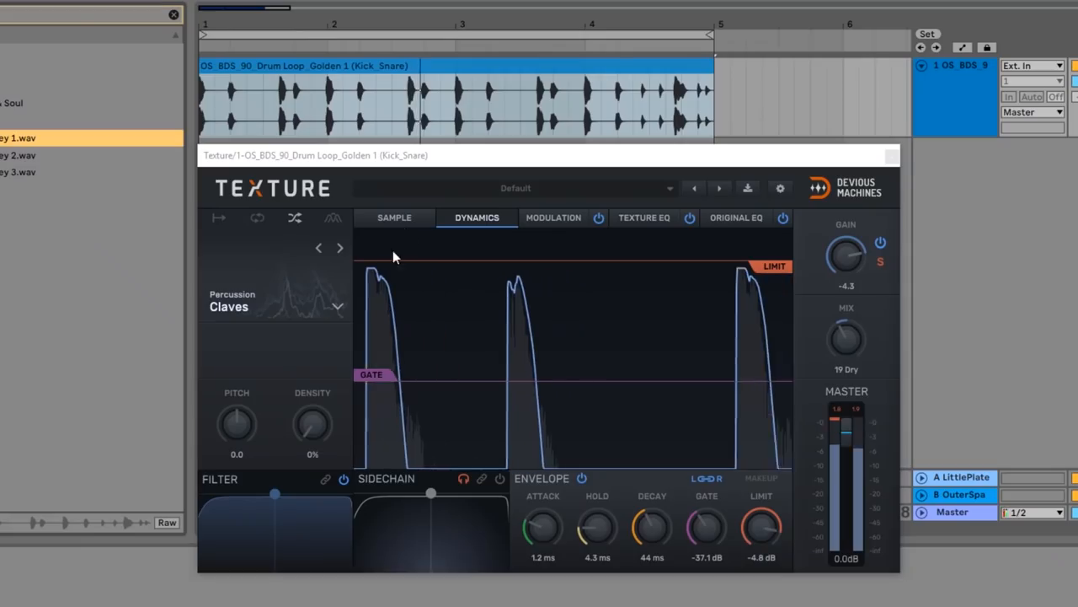
Show the imported Foley sample's waveform and pull its end marker earlier.
left_click(337, 306)
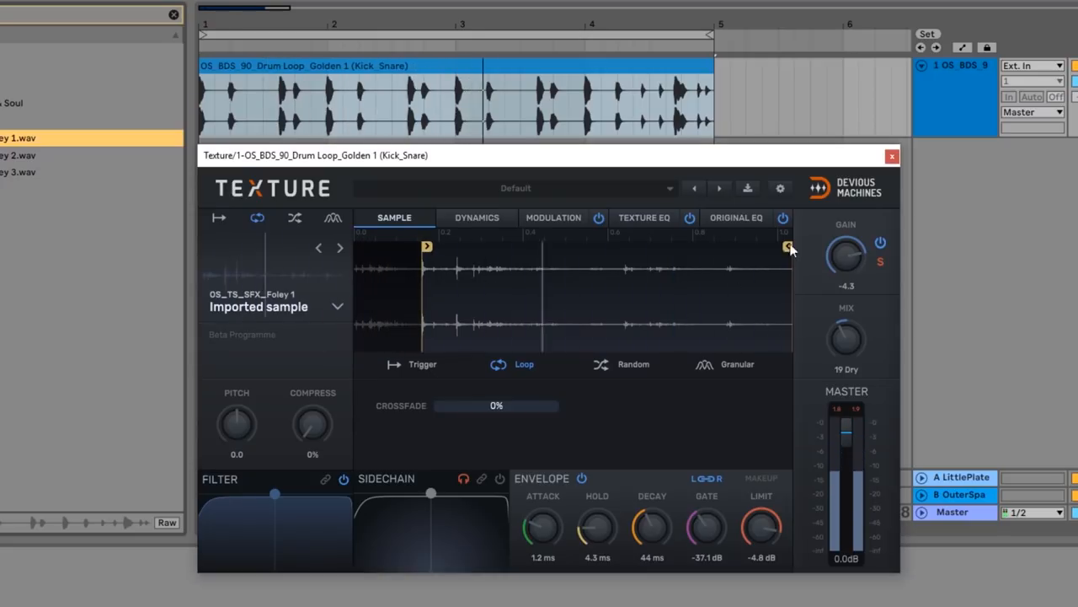
left_click_drag(788, 246, 616, 246)
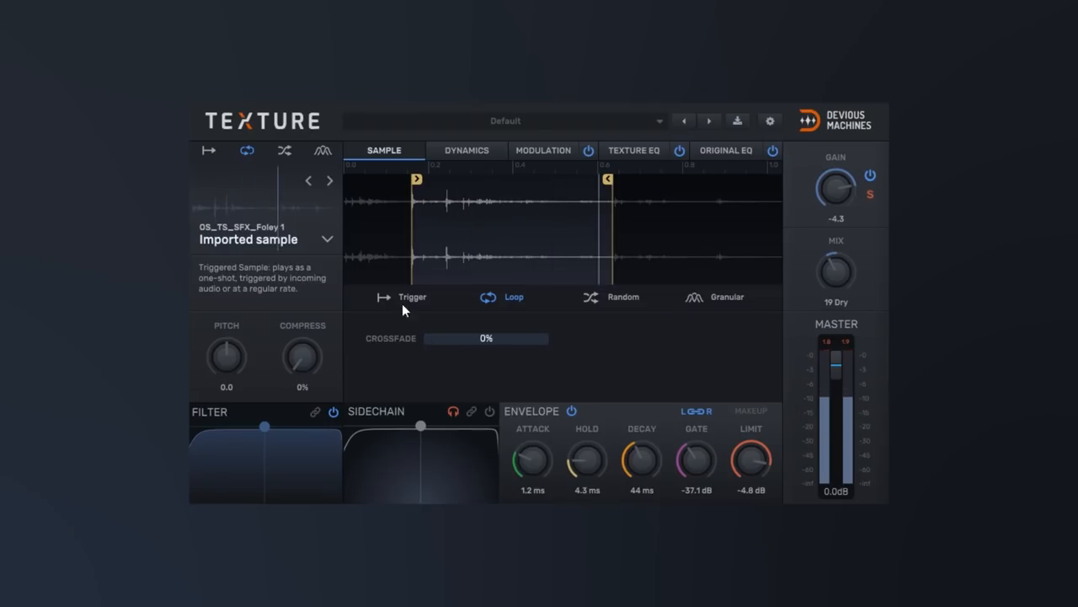
Set trigger playback with threshold -24.2 dB and compress 22%, then switch to loop.
left_click(411, 297)
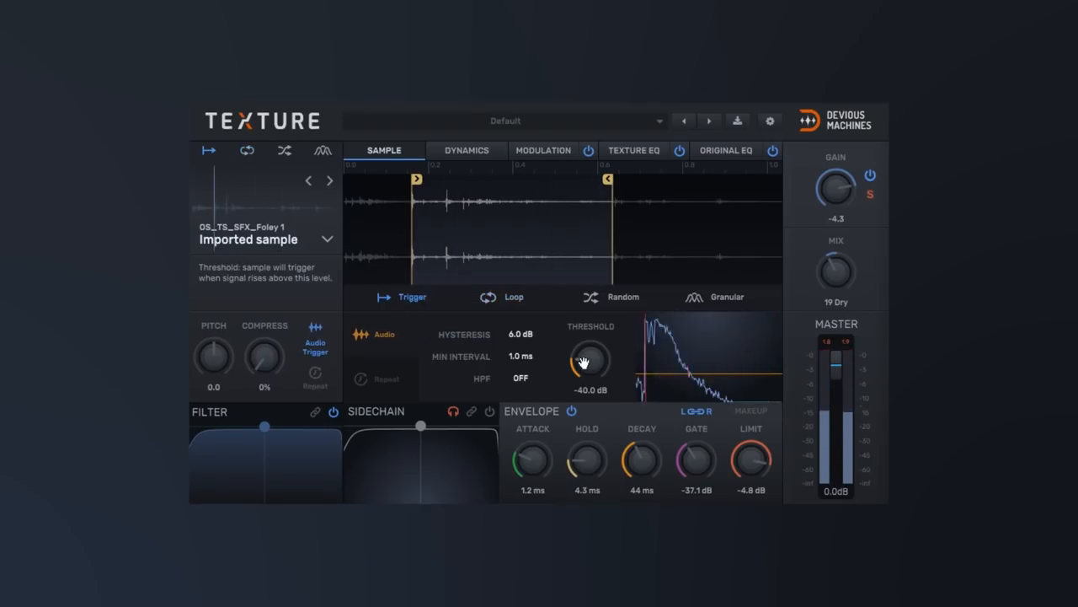
left_click_drag(590, 355, 590, 337)
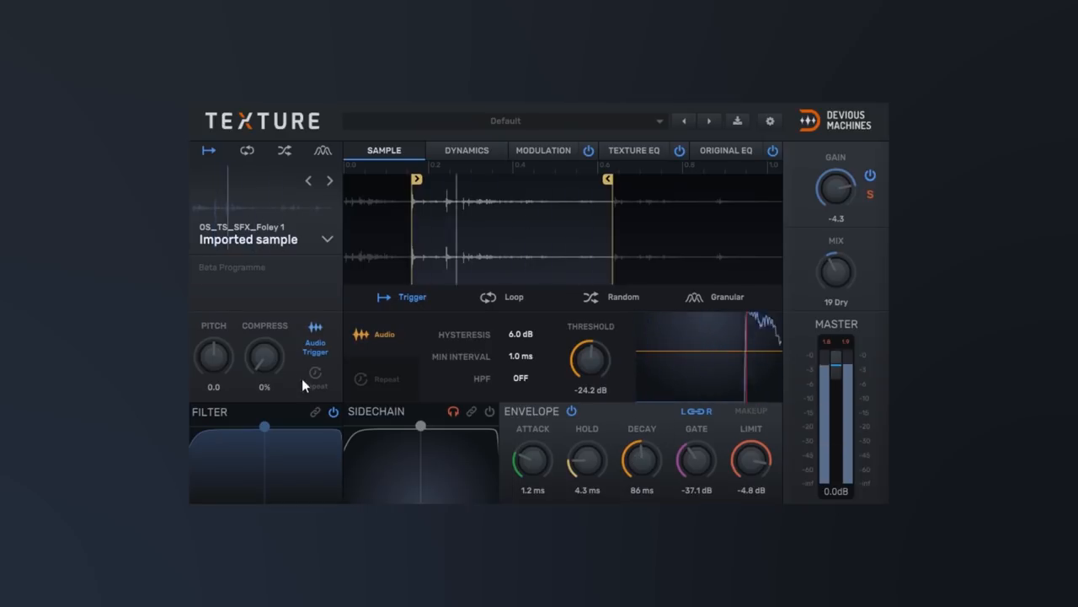
left_click_drag(265, 357, 269, 345)
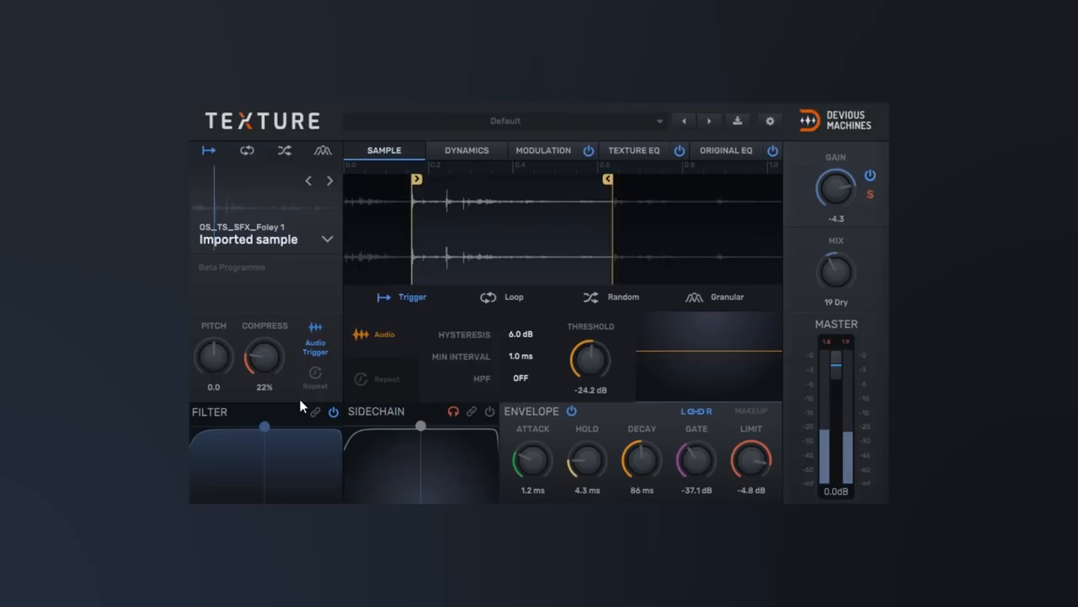
left_click(512, 296)
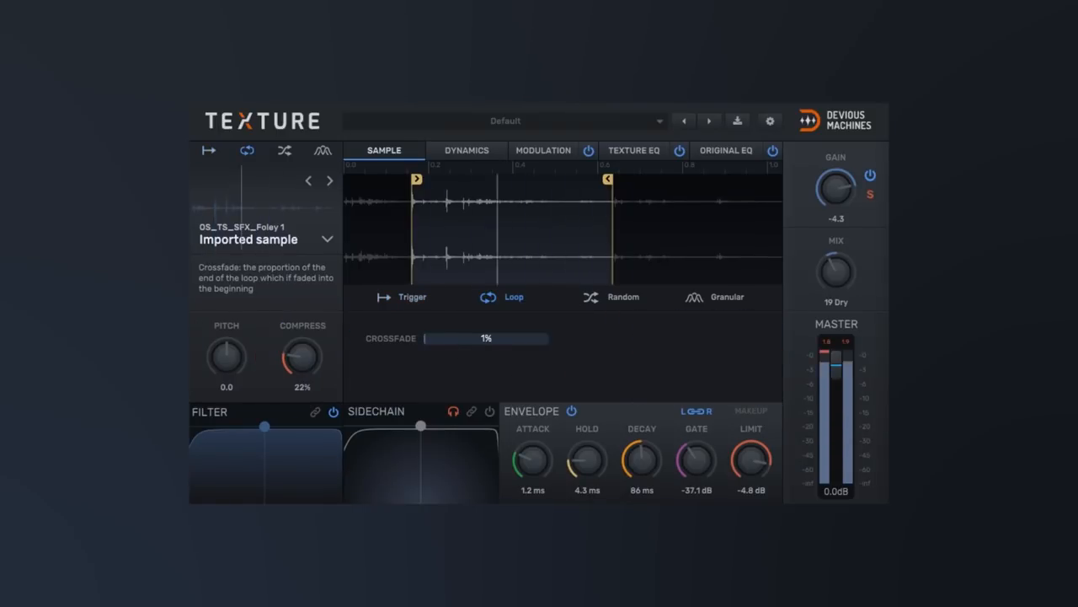
Raise loop crossfade to 28% and lengthen envelope hold to 11 ms, decay to 189 ms.
left_click_drag(434, 337, 485, 337)
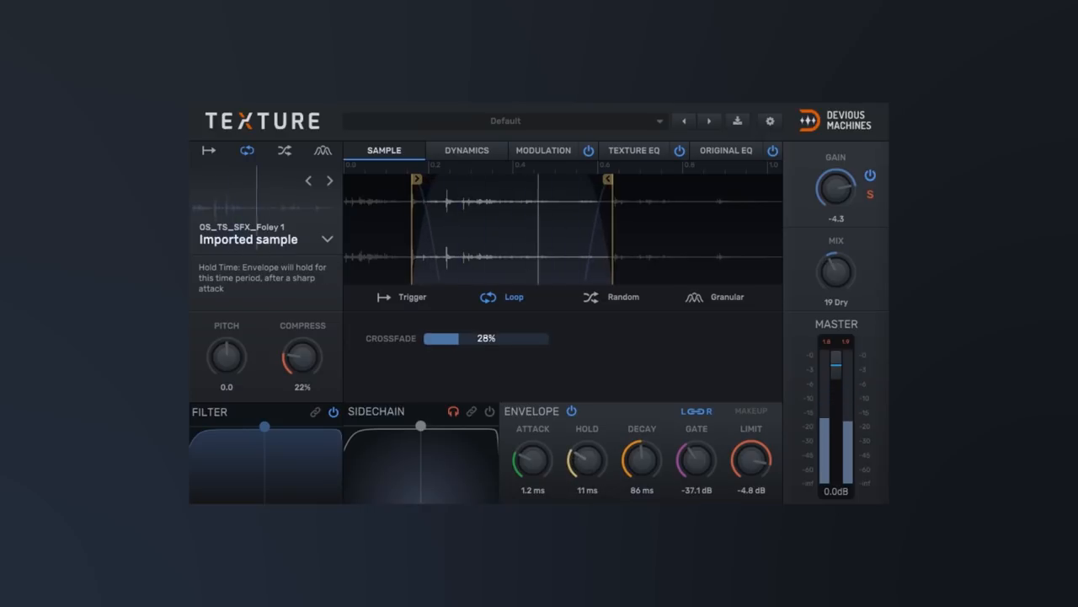
left_click_drag(642, 458, 642, 429)
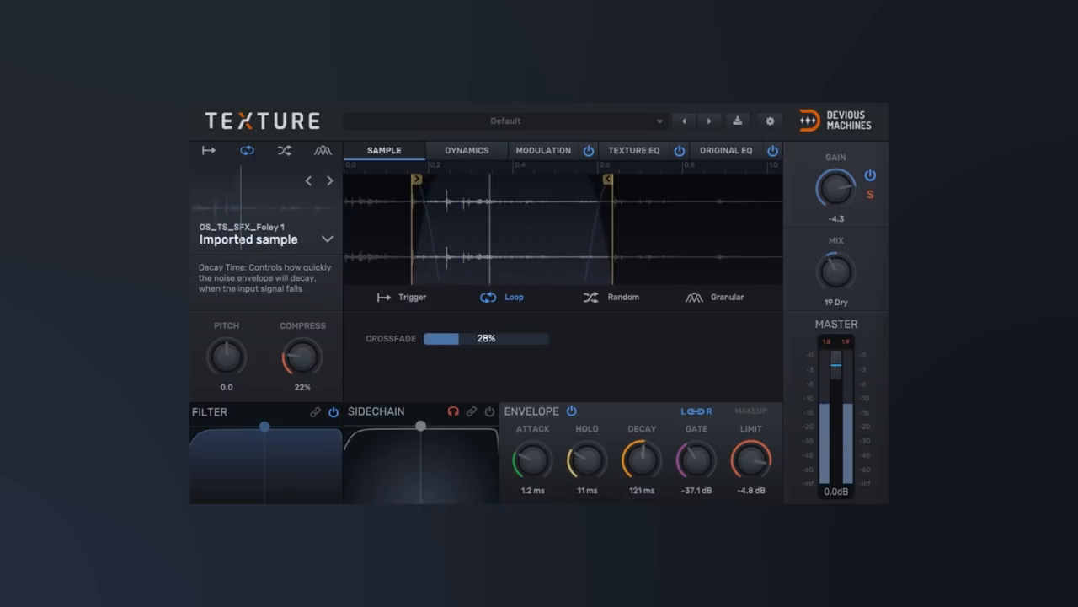
left_click_drag(642, 461, 661, 453)
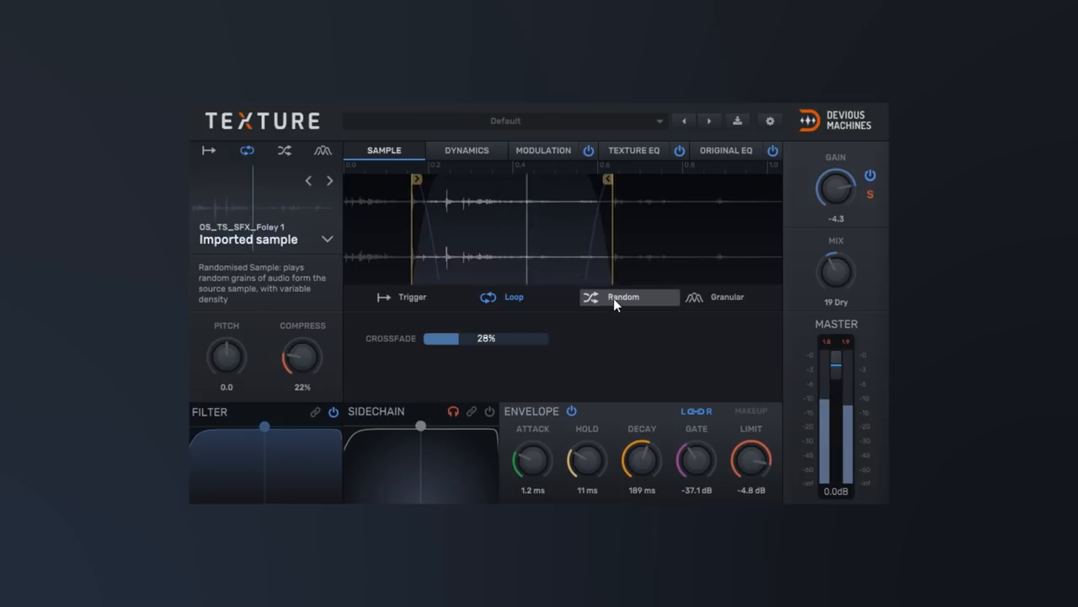
Set random-grain playback with density 32% and maximum density lowered to 5.
left_click(624, 297)
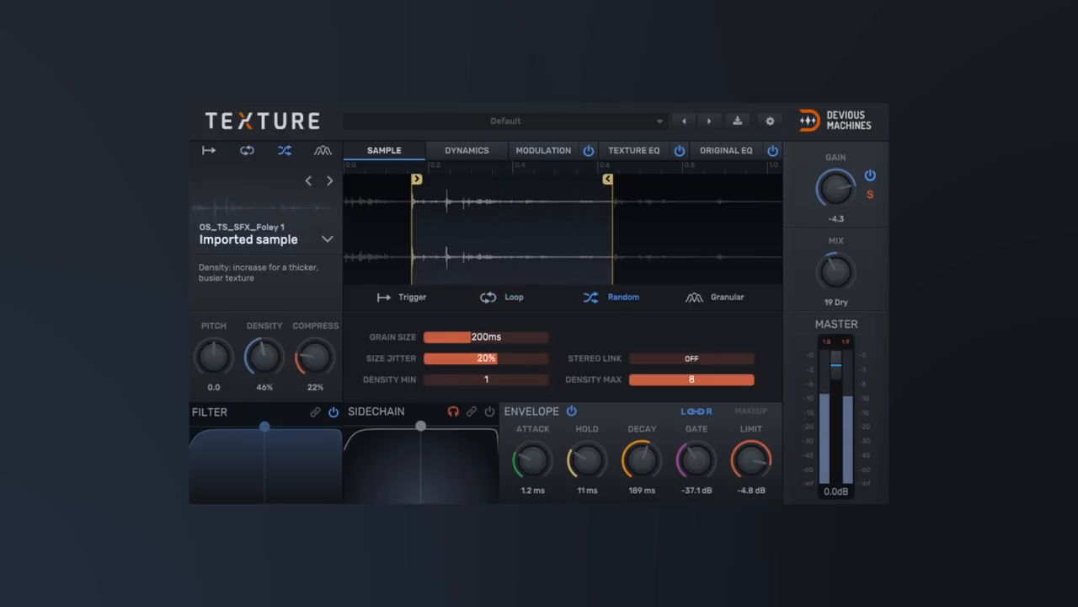
left_click_drag(263, 357, 263, 337)
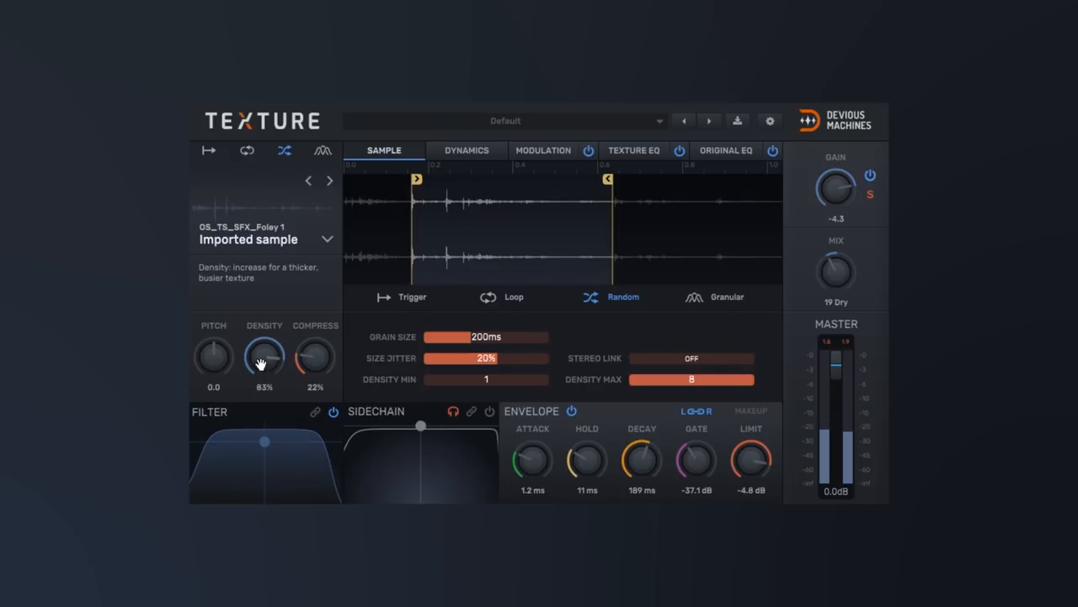
left_click_drag(263, 354, 263, 379)
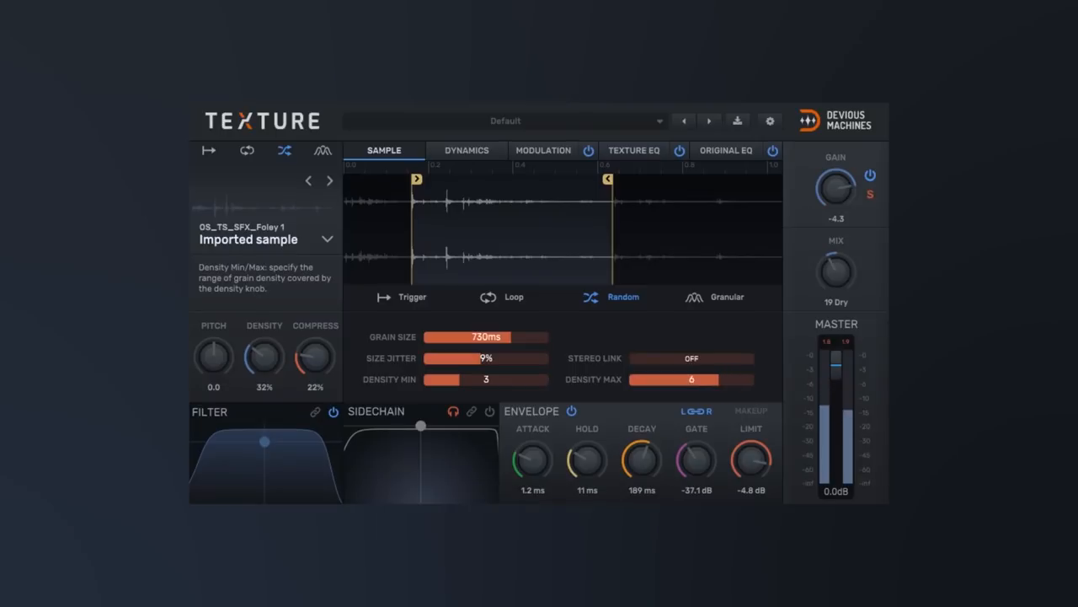
left_click_drag(699, 379, 689, 379)
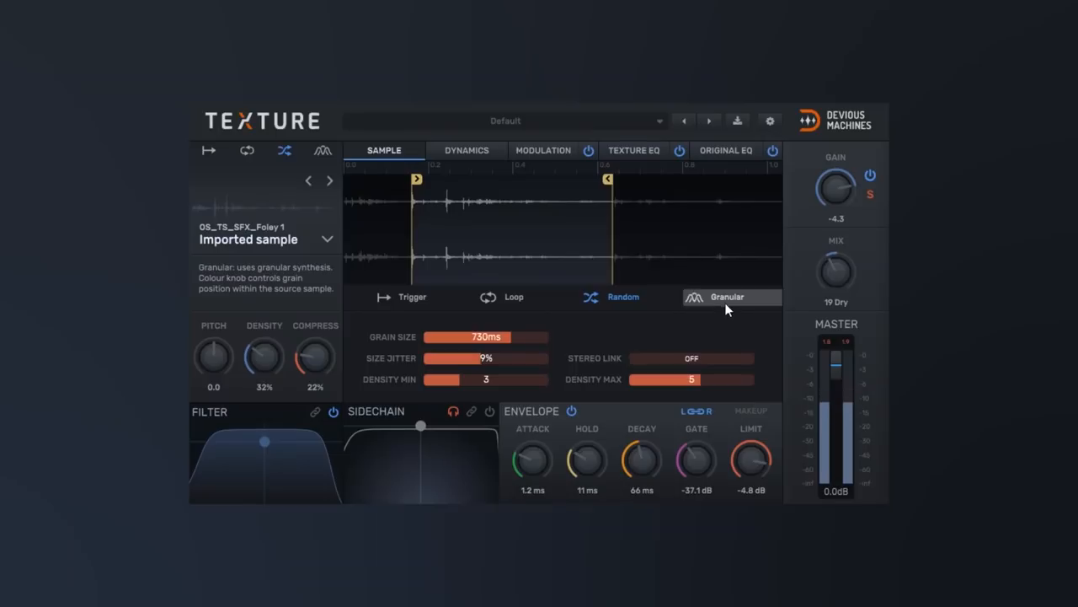
Switch to granular playback with position jitter around 149 ms and show Modulation.
left_click(726, 297)
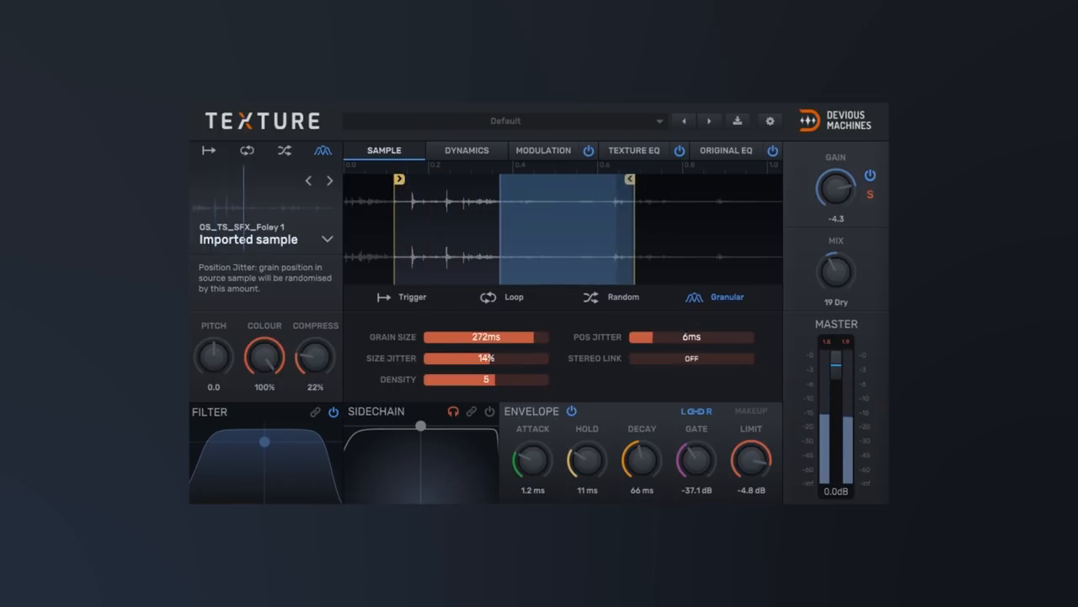
left_click_drag(640, 337, 721, 337)
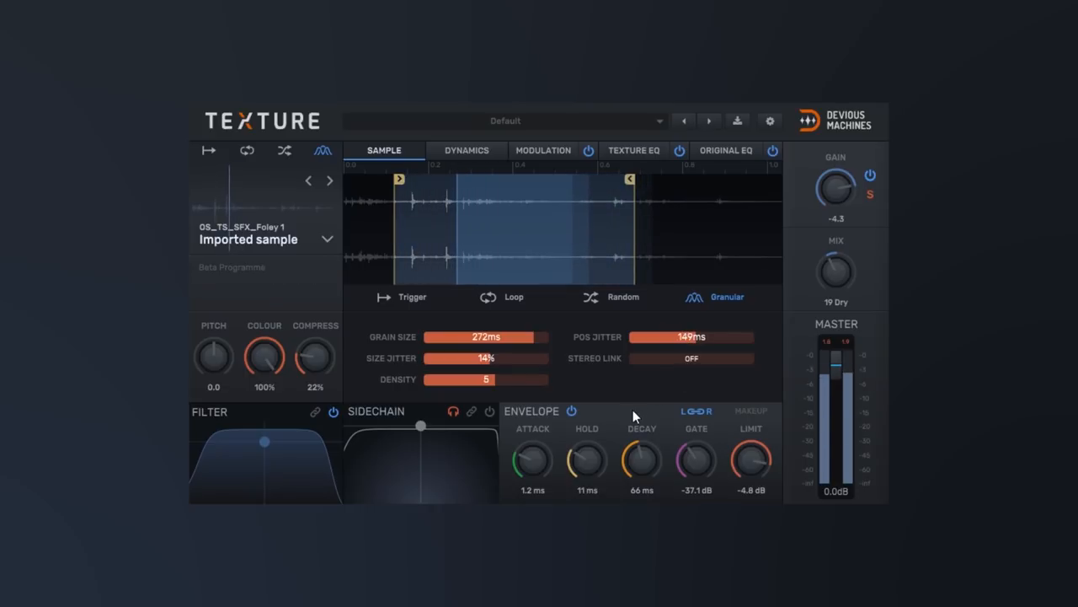
left_click(543, 150)
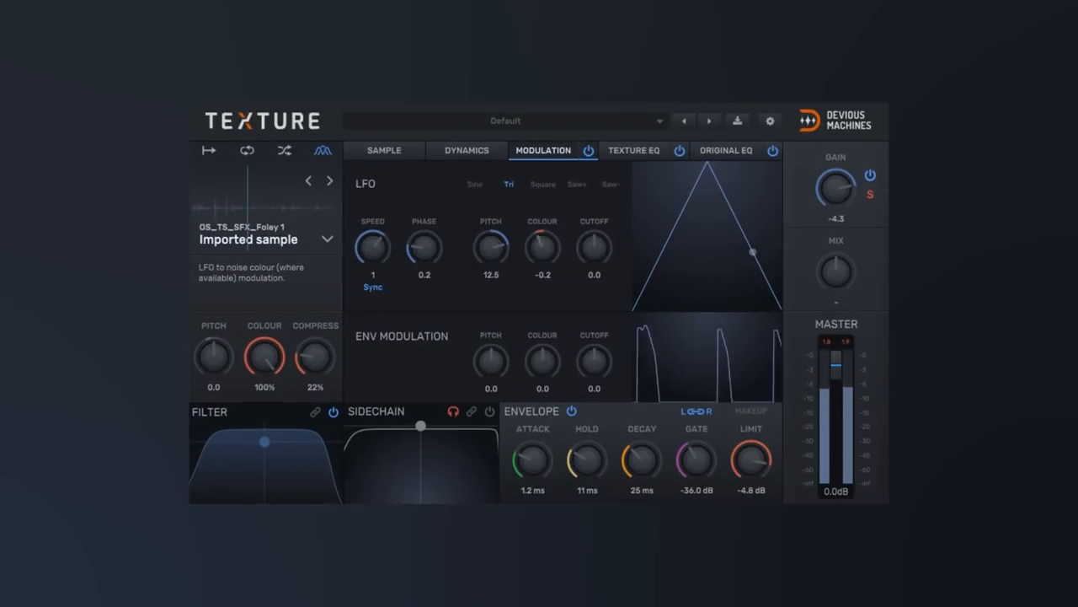
Boost the Original EQ band to +3.5 dB at 564 Hz after visiting Dynamics and Texture EQ.
left_click(465, 150)
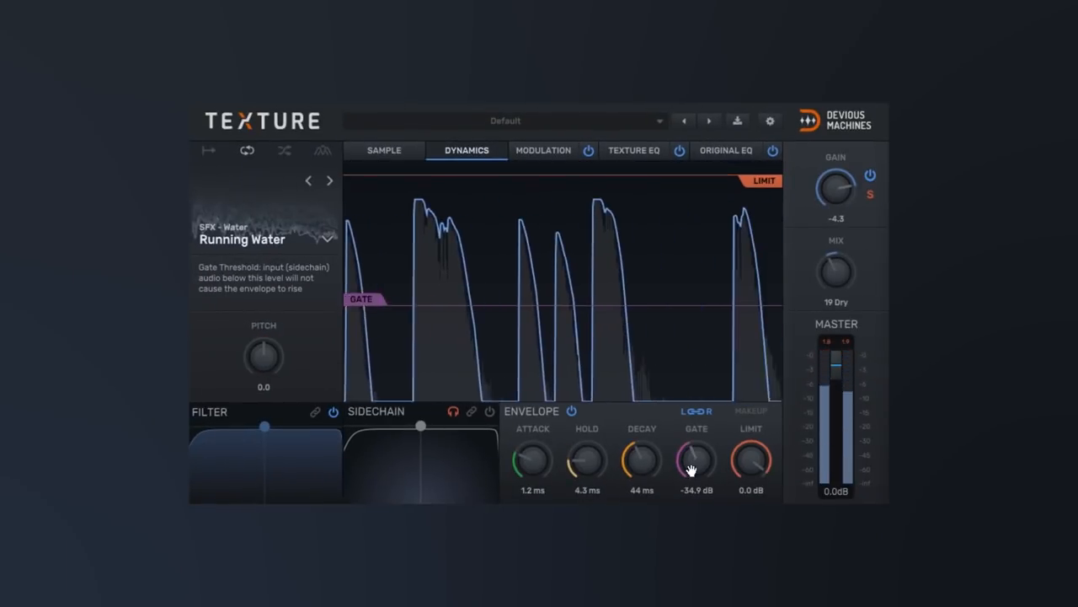
left_click(634, 150)
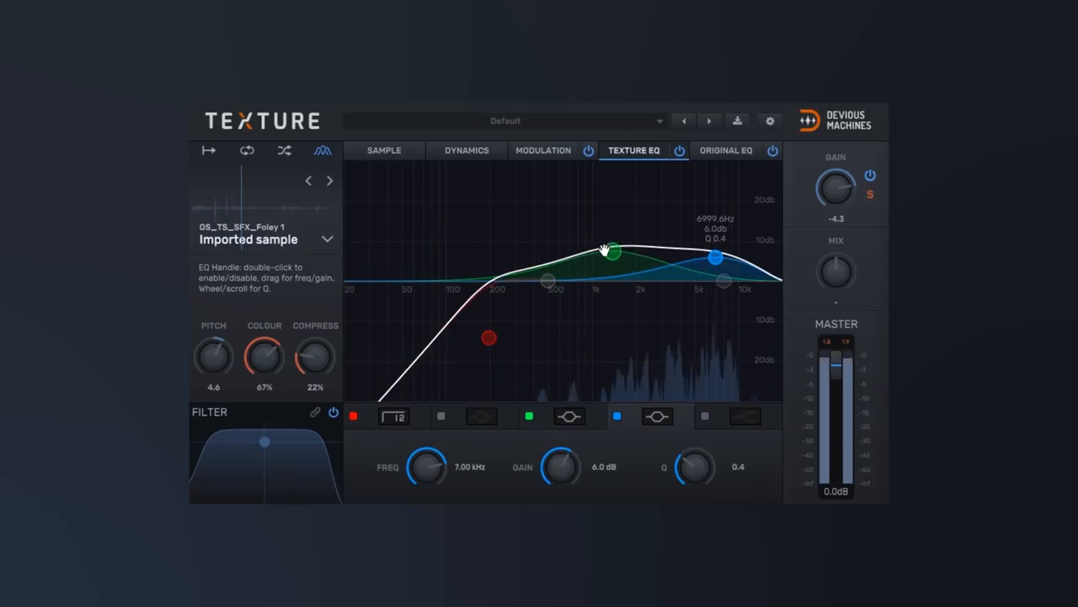
left_click(725, 150)
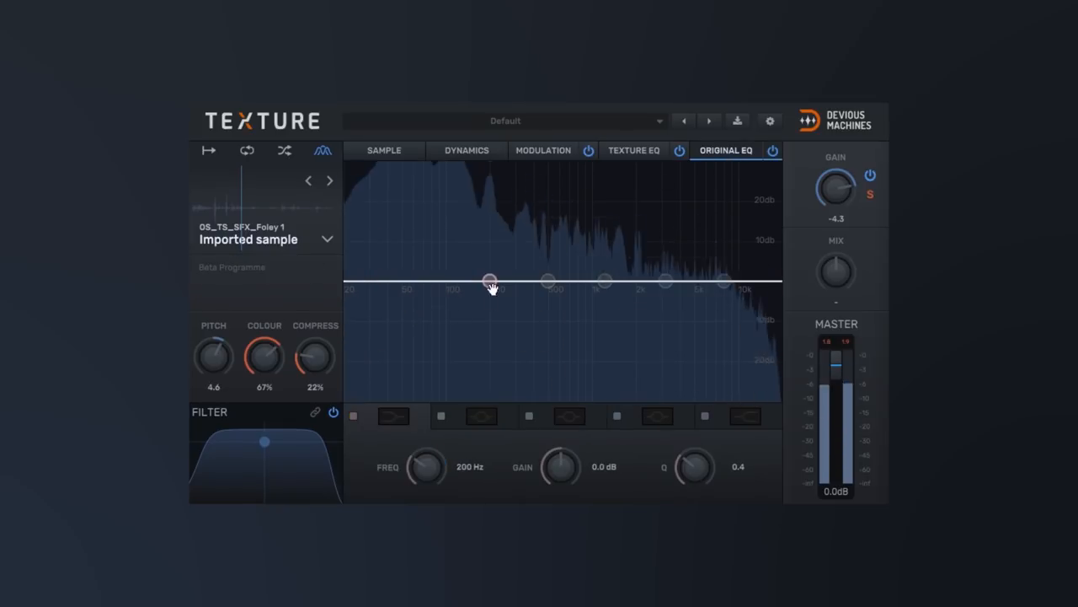
left_click_drag(493, 281, 553, 270)
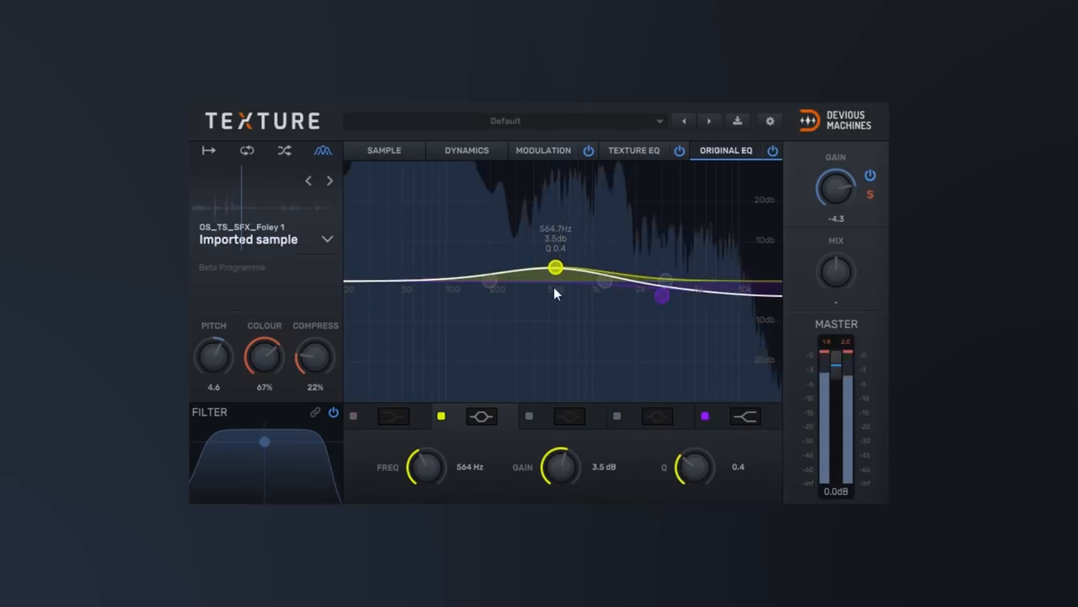
left_click(466, 150)
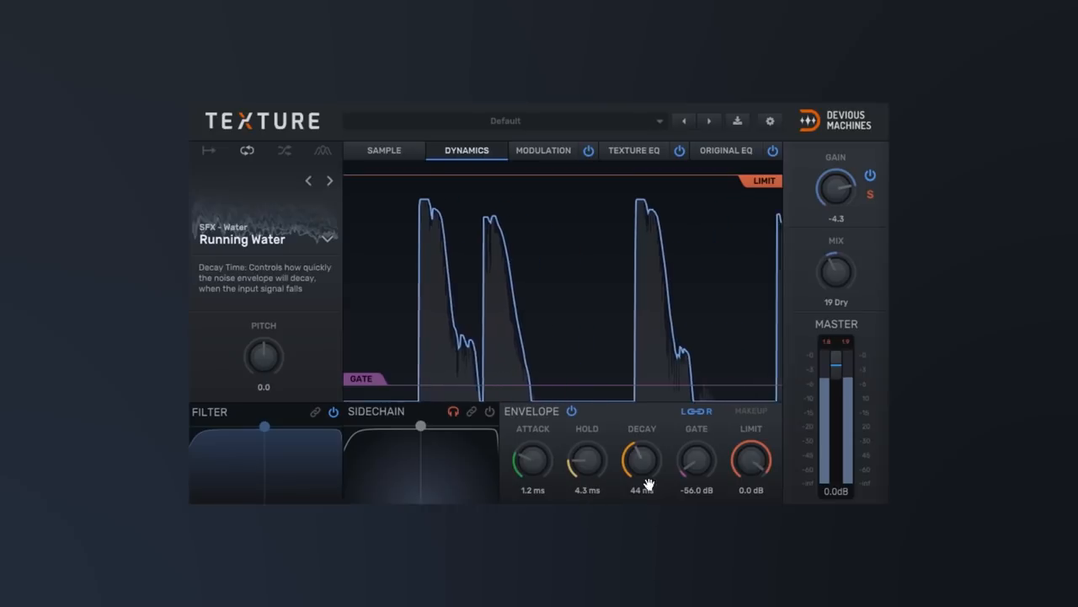